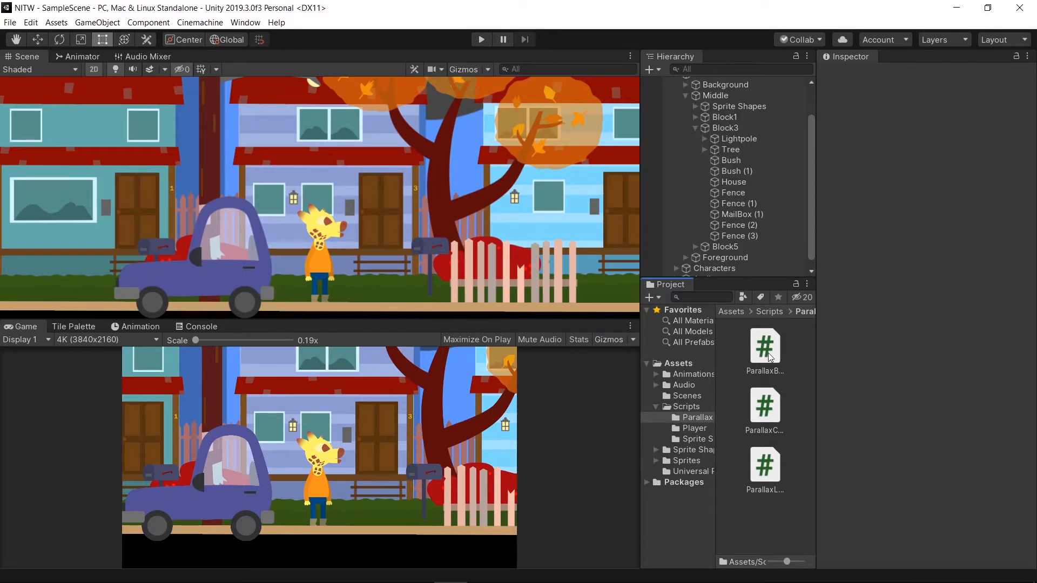
Open the ParallaxBackground script from Scripts/Parallax in Visual Studio
double_click(763, 347)
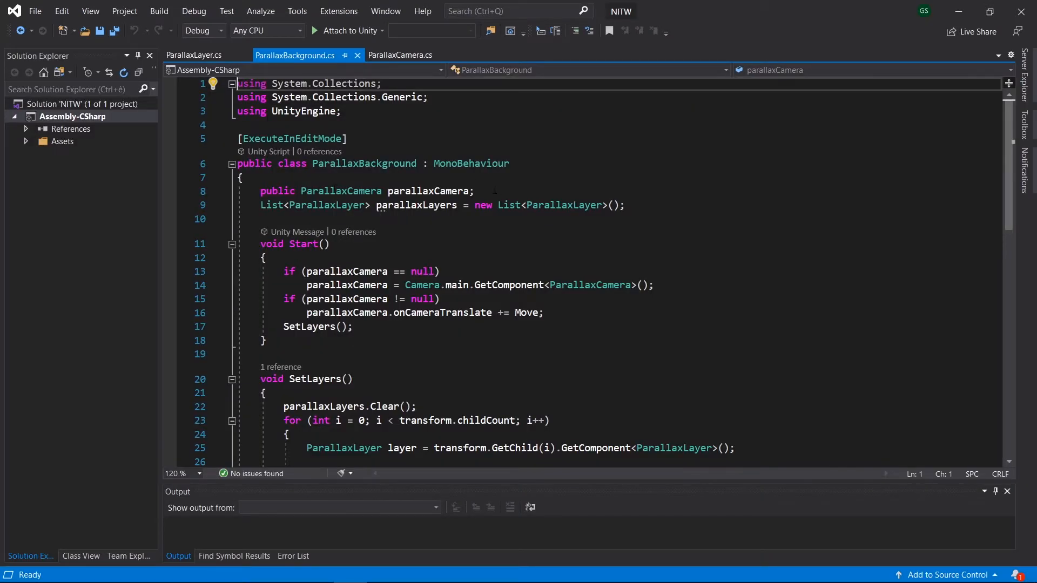
Read through ParallaxBackground.cs, then review ParallaxCamera.cs and ParallaxLayer.cs
scroll("down", 3)
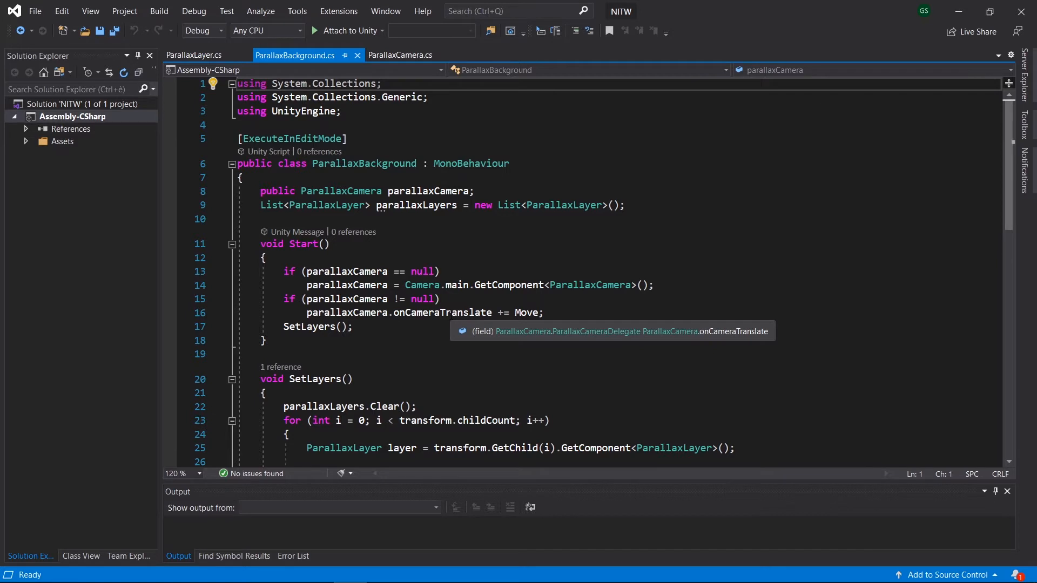
left_click(399, 55)
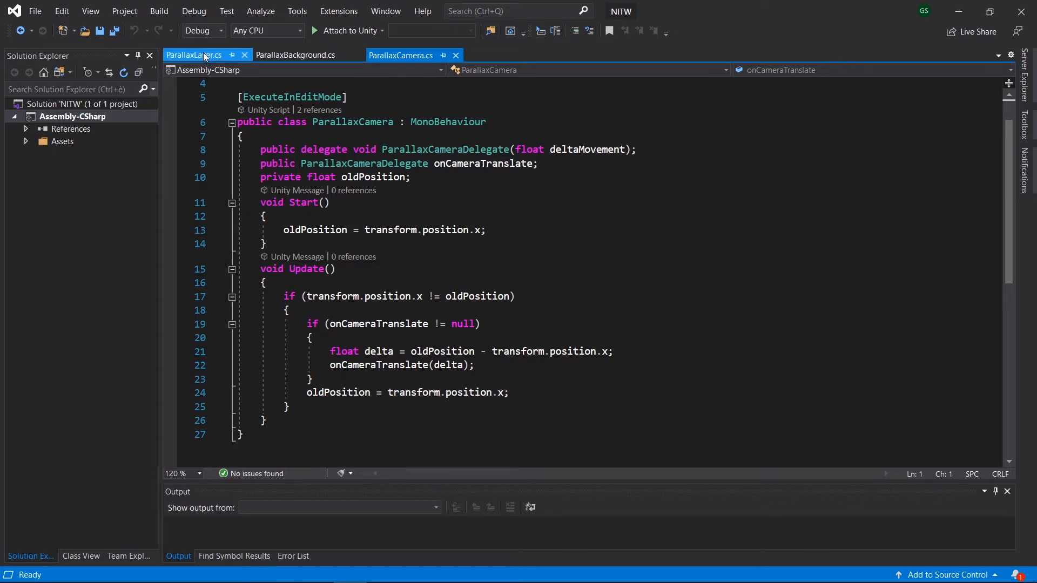
left_click(193, 55)
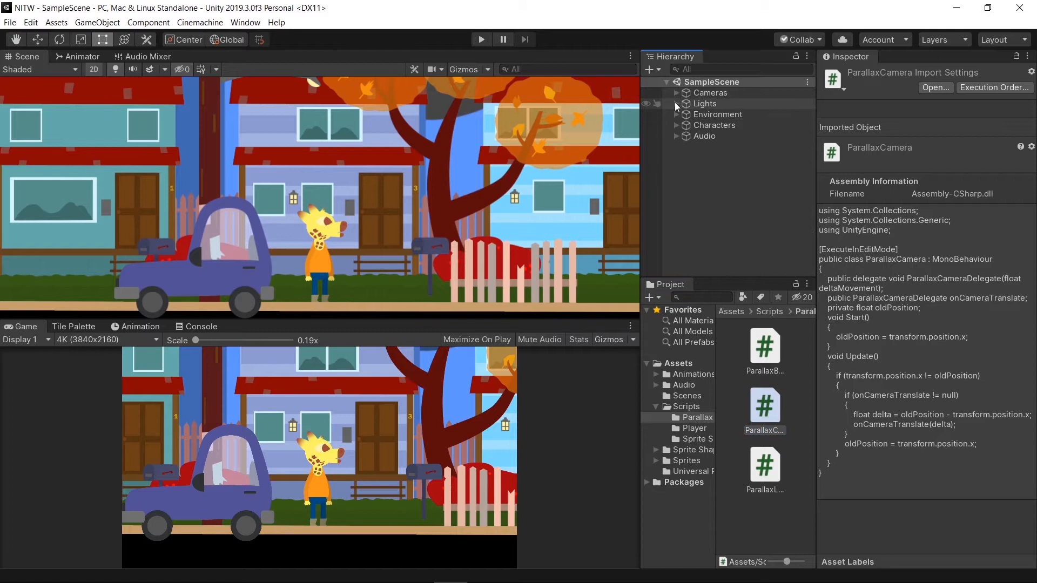
Add the ParallaxCamera script as a component on Main Camera under Cameras
left_click(676, 93)
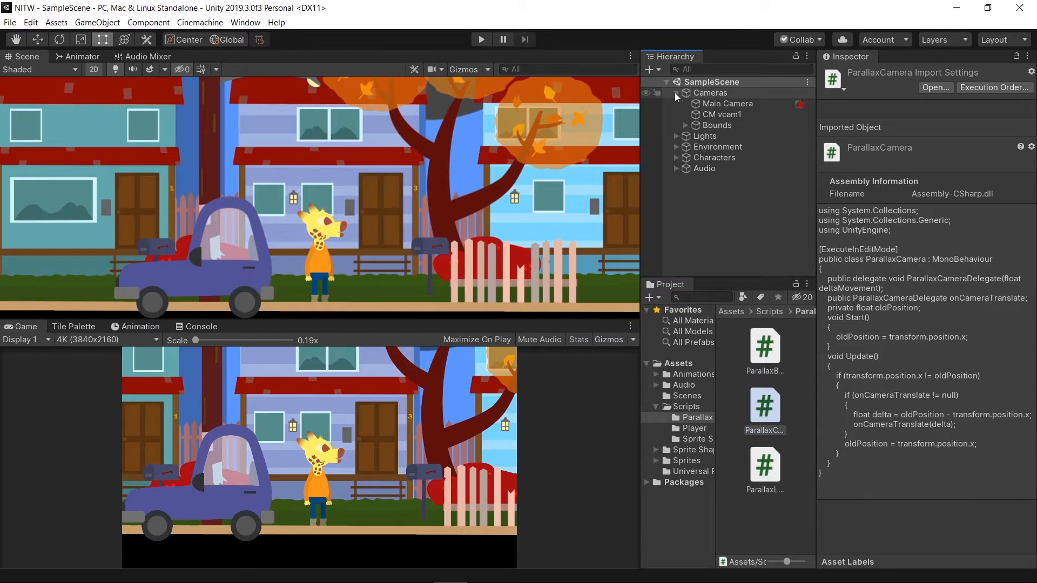
left_click(729, 103)
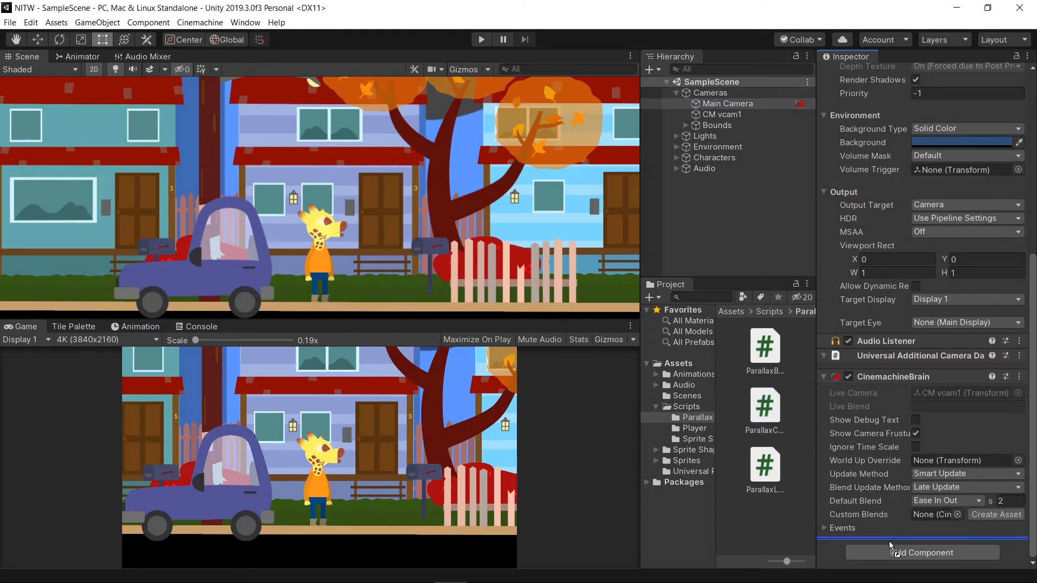
left_click(921, 551)
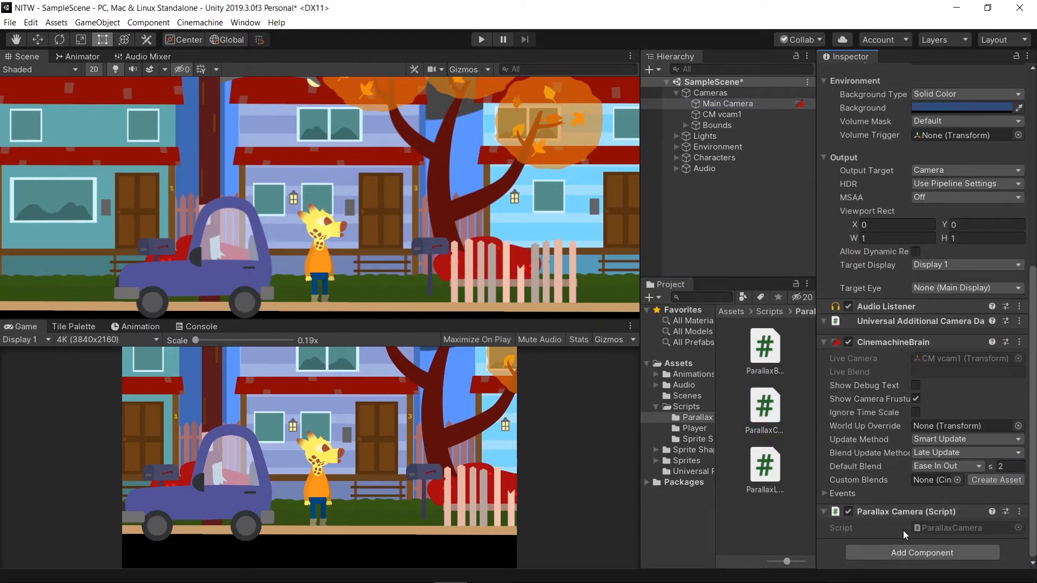
mouse_move(853, 187)
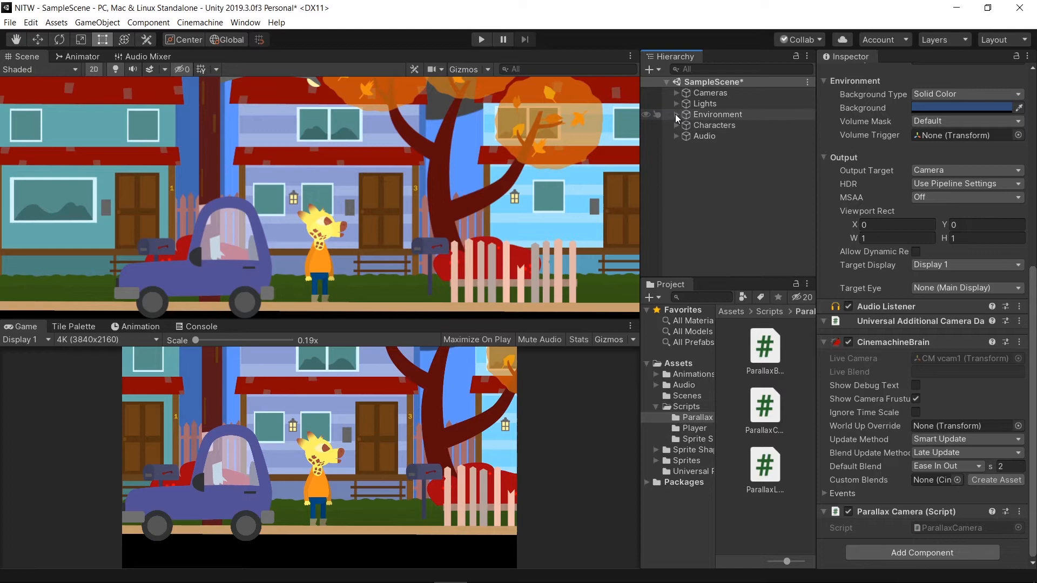
Expand Environment and Background and select the Houses layer in the Inspector
left_click(676, 113)
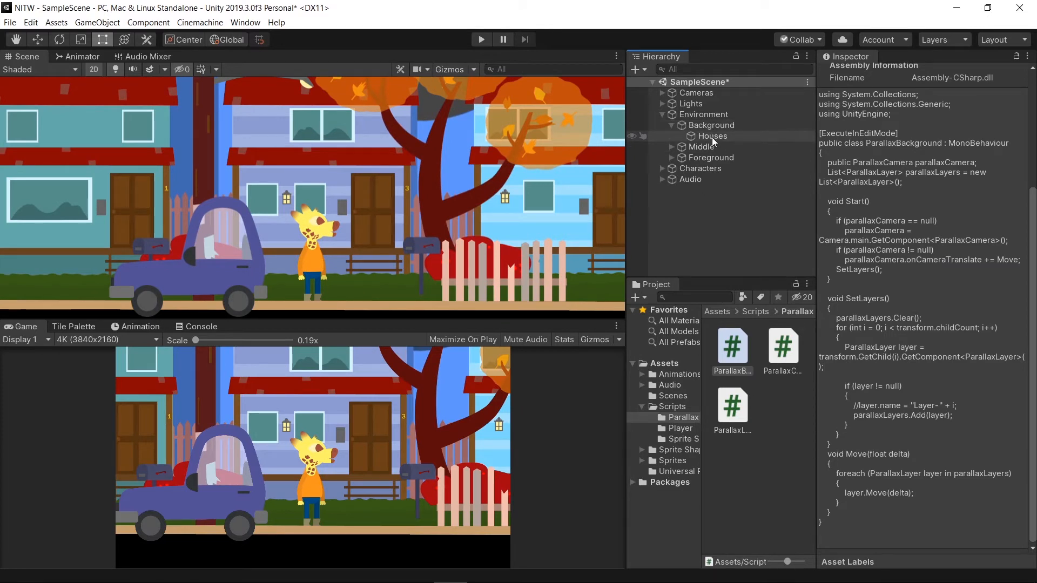
left_click(710, 126)
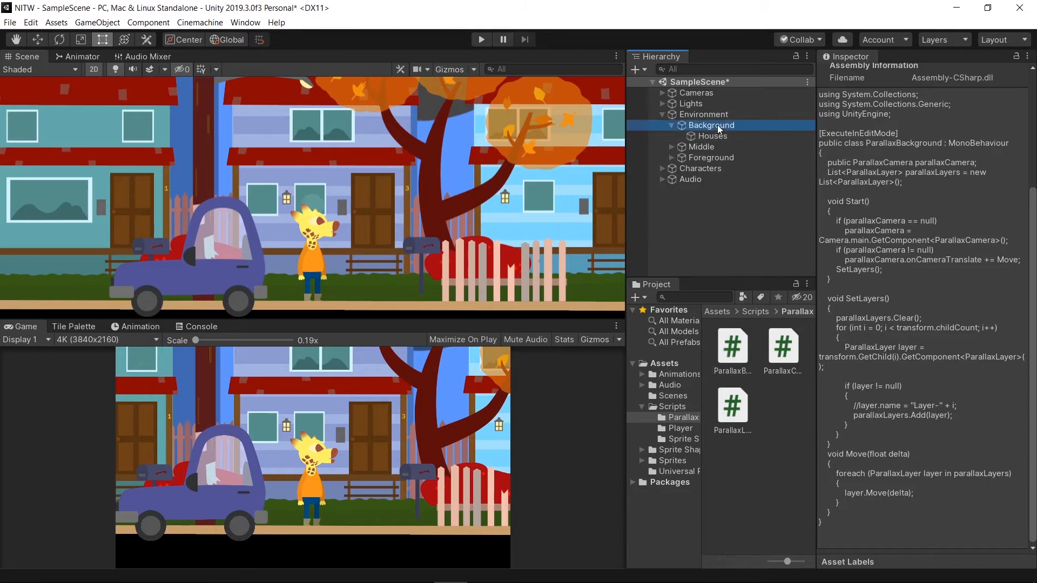
left_click(711, 136)
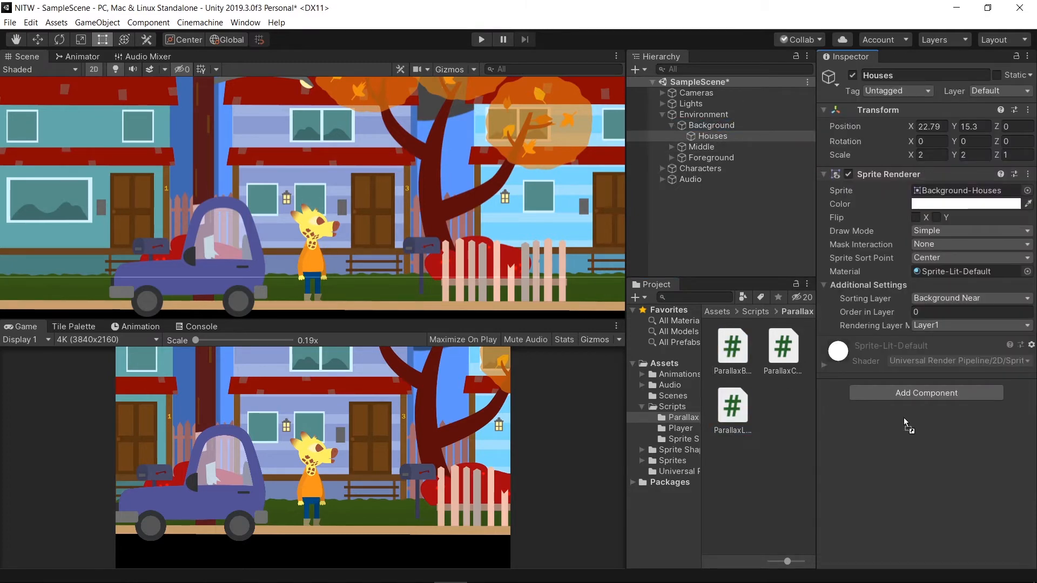
Add a ParallaxLayer script to Houses with Parallax Factor 0.1
left_click(925, 392)
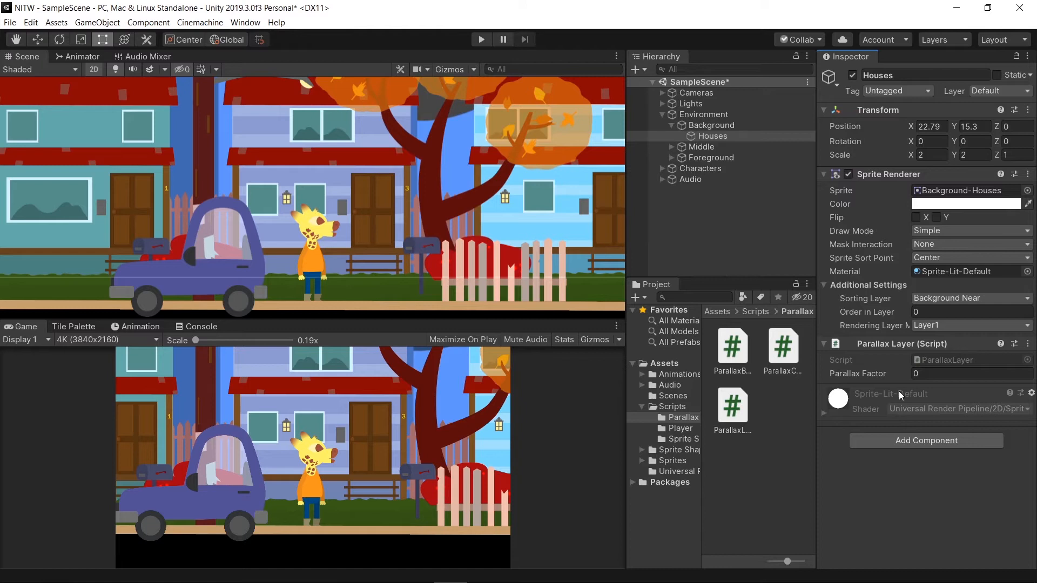
mouse_move(882, 380)
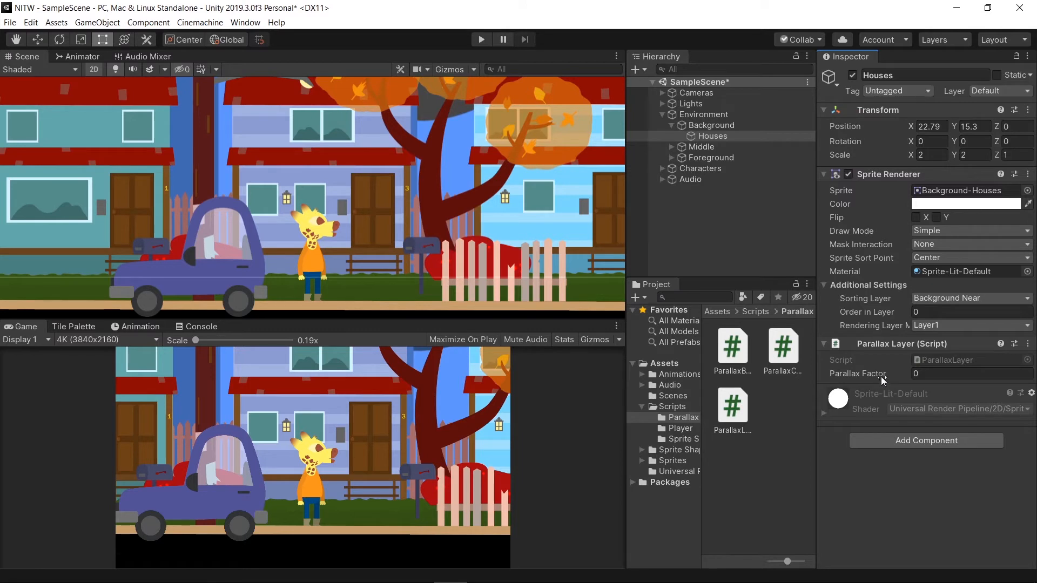
mouse_move(910, 385)
type(".1")
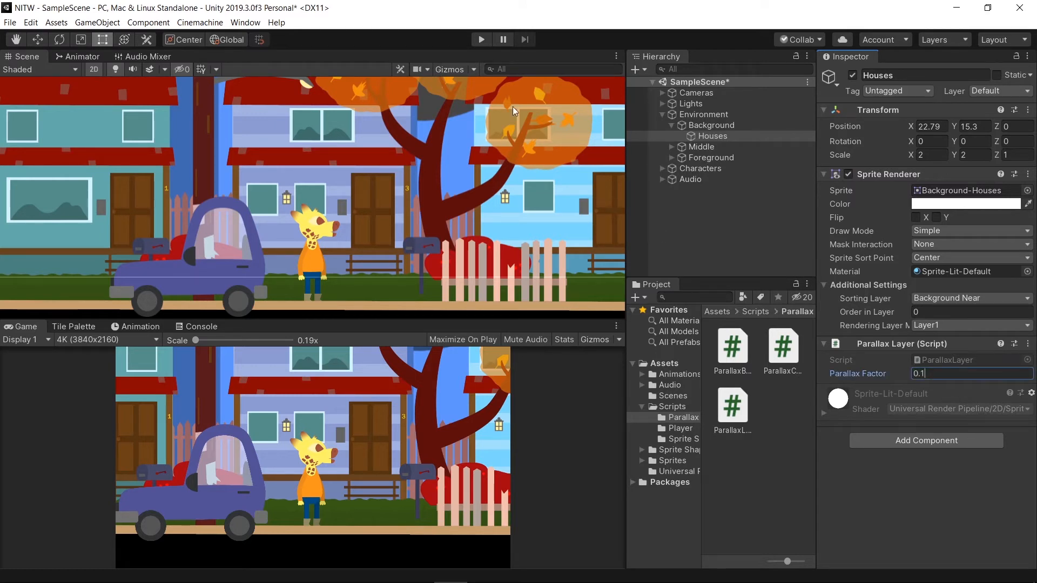
left_click(480, 38)
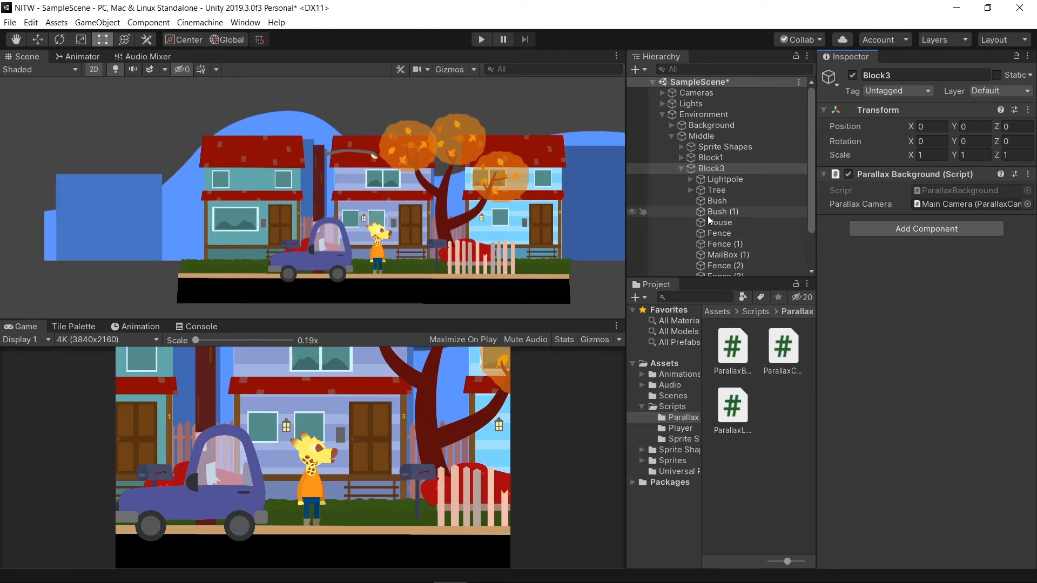
left_click(716, 190)
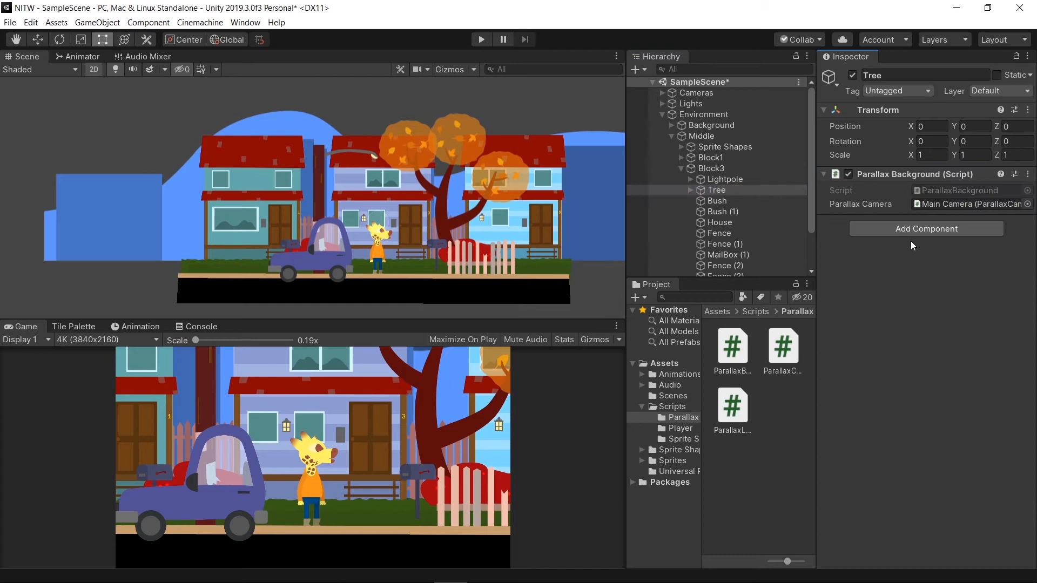
left_click(727, 214)
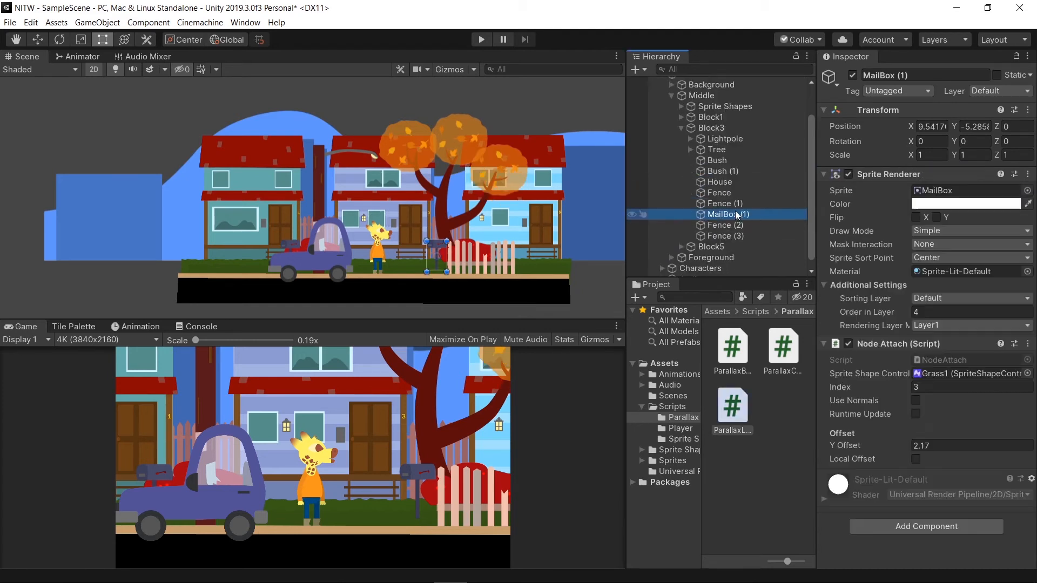